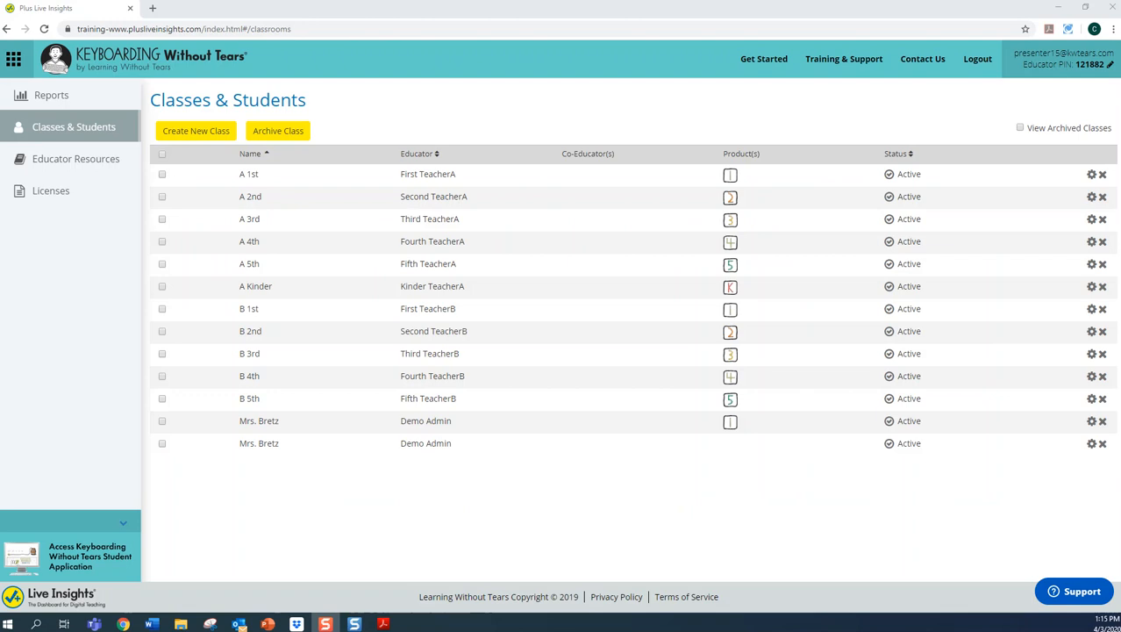
pyautogui.moveTo(26, 369)
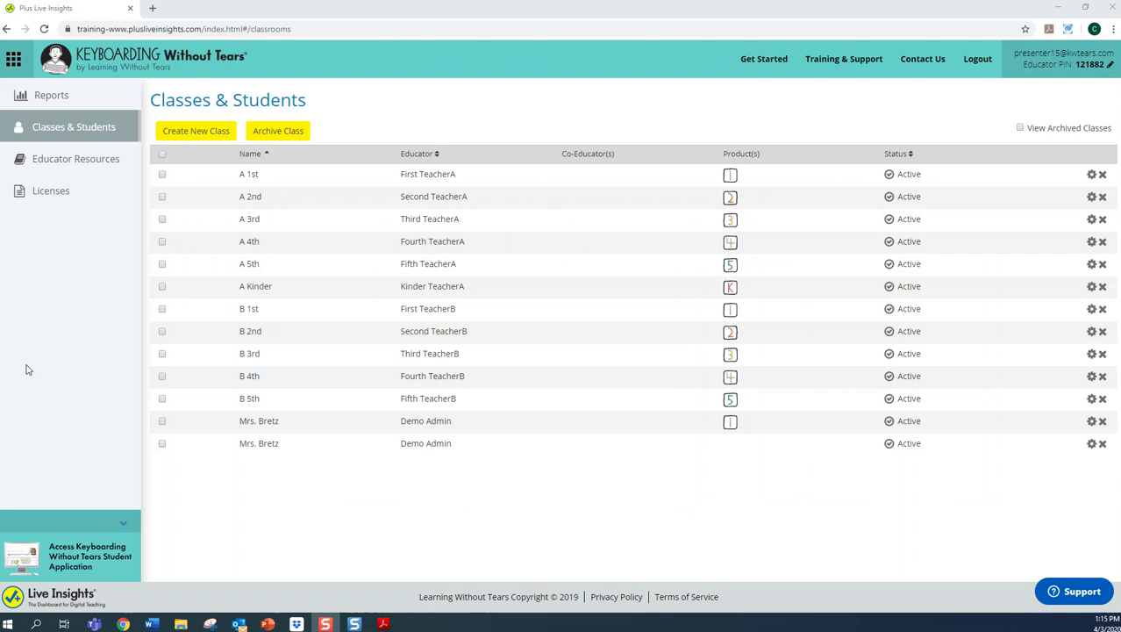
pyautogui.moveTo(100, 239)
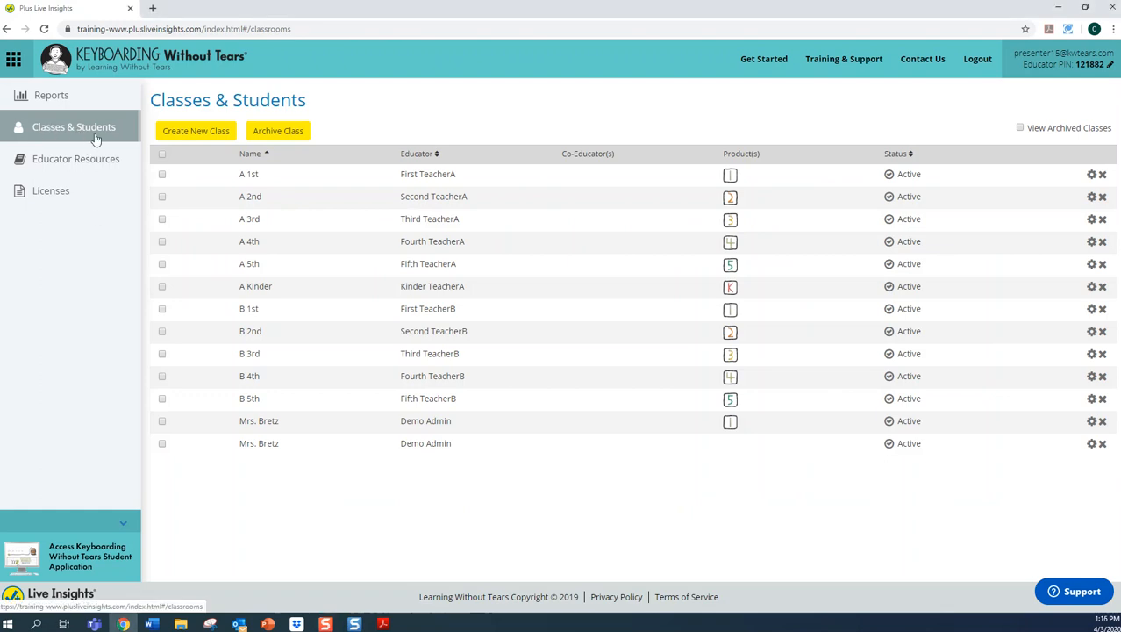
pyautogui.moveTo(540, 407)
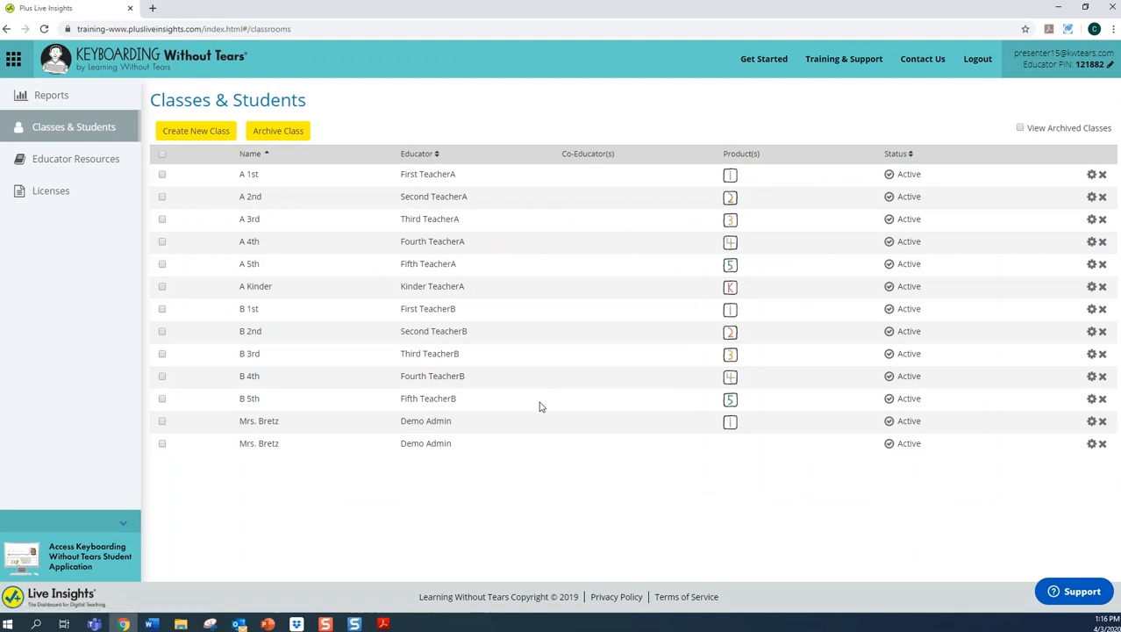
pyautogui.moveTo(1092, 174)
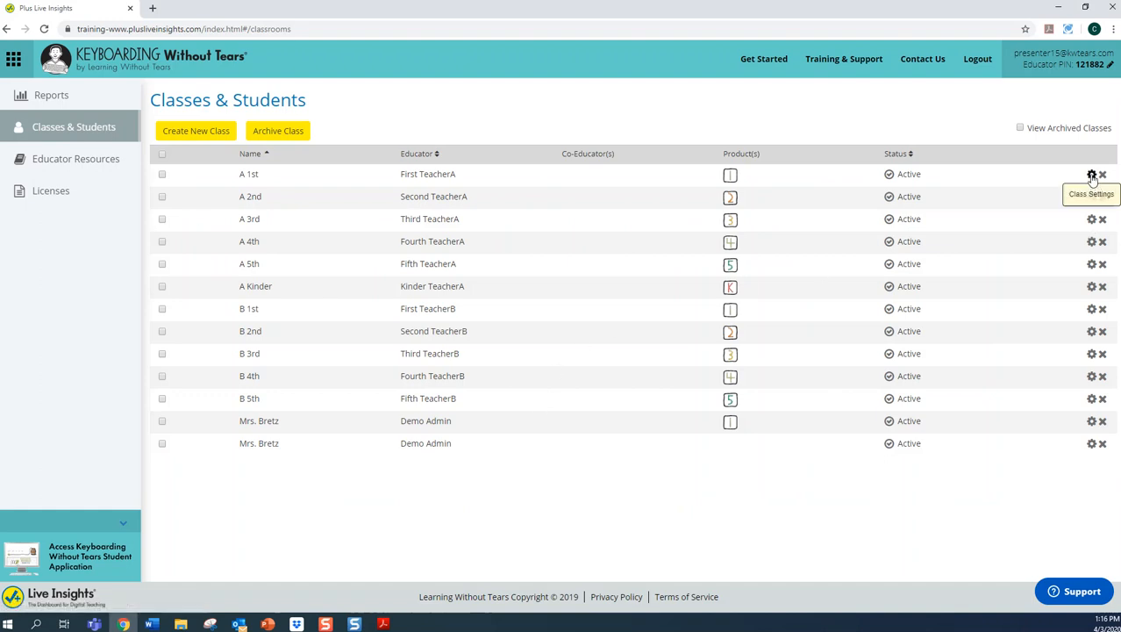
# Step: Bring up the class settings for A 1st from the Classes & Students gear icon
pyautogui.click(1091, 173)
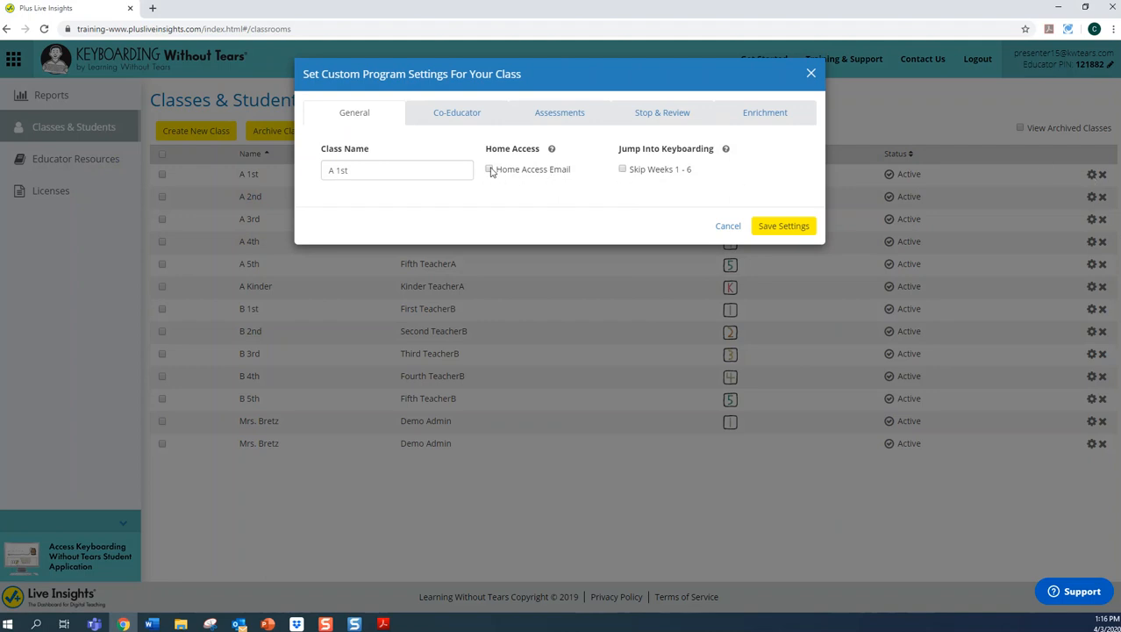
# Step: Enable Home Access Email and review the parent email list and draft letter
pyautogui.click(491, 168)
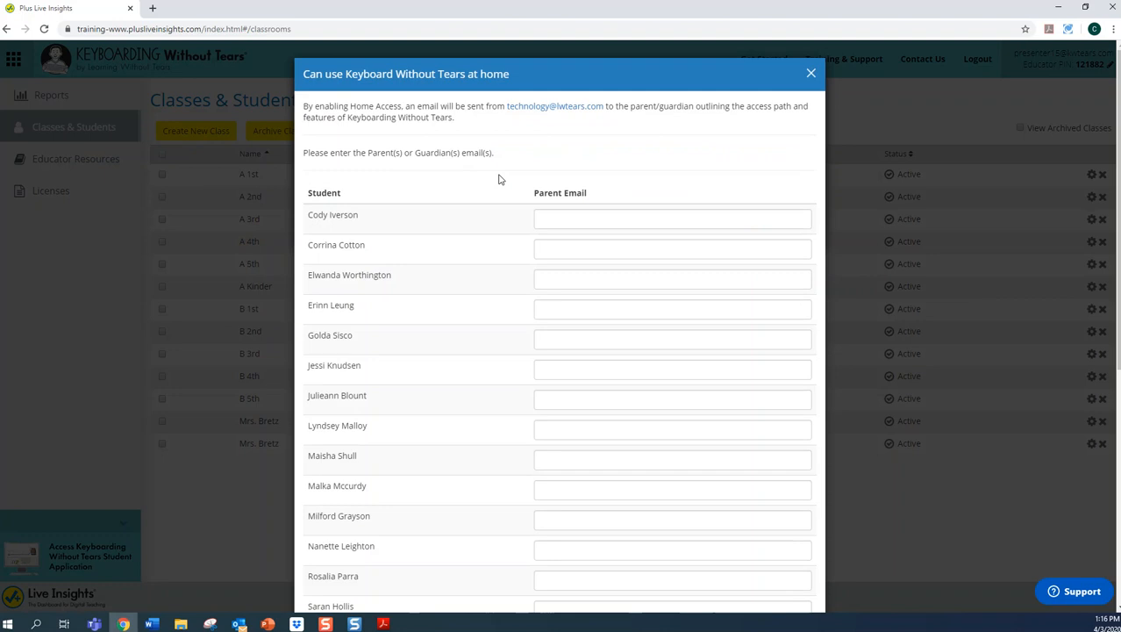
pyautogui.moveTo(582, 270)
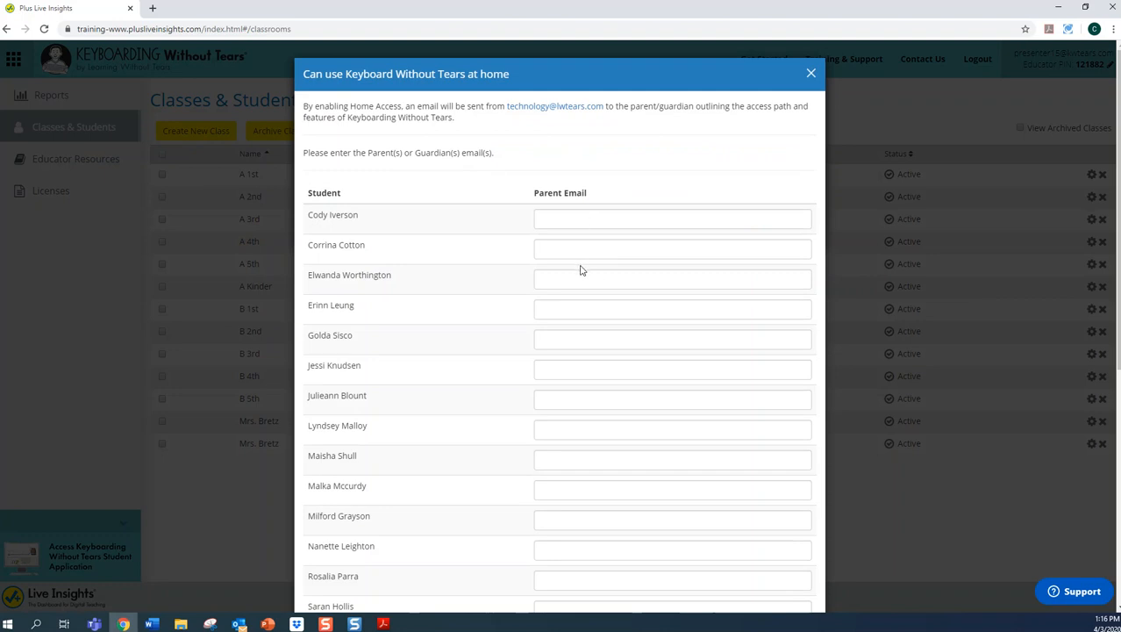
pyautogui.moveTo(614, 451)
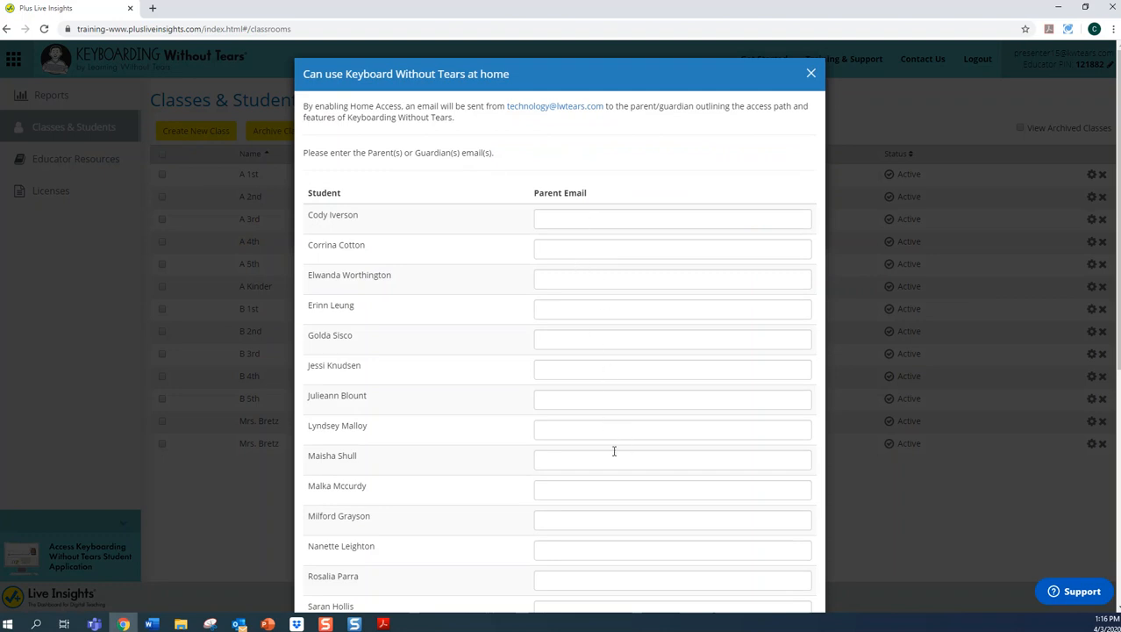
pyautogui.moveTo(588, 330)
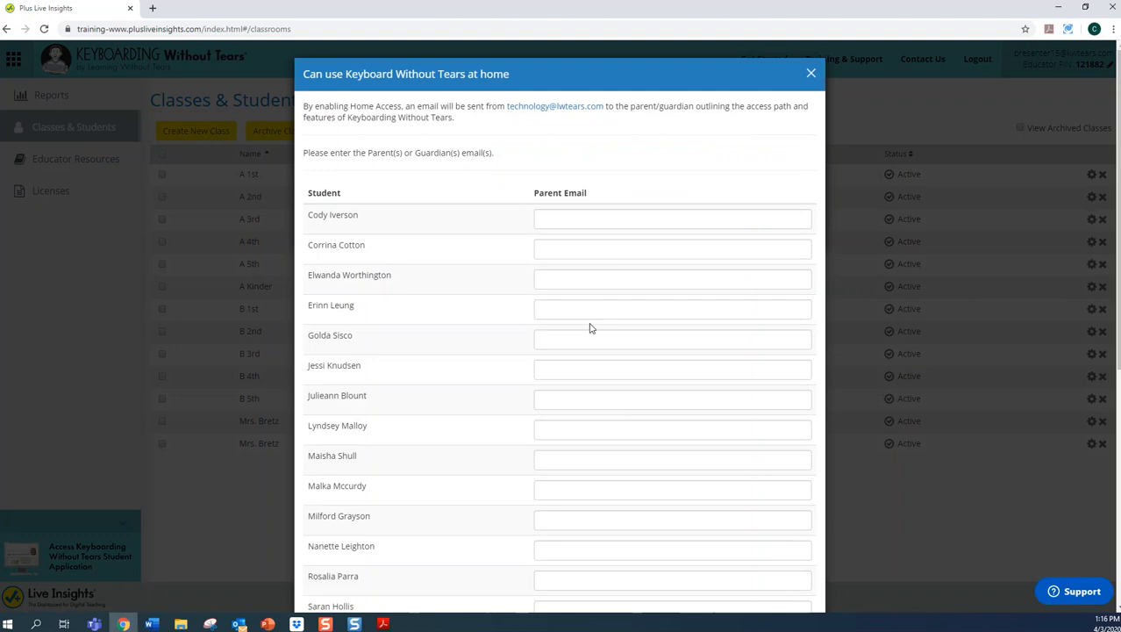
pyautogui.scroll(-3)
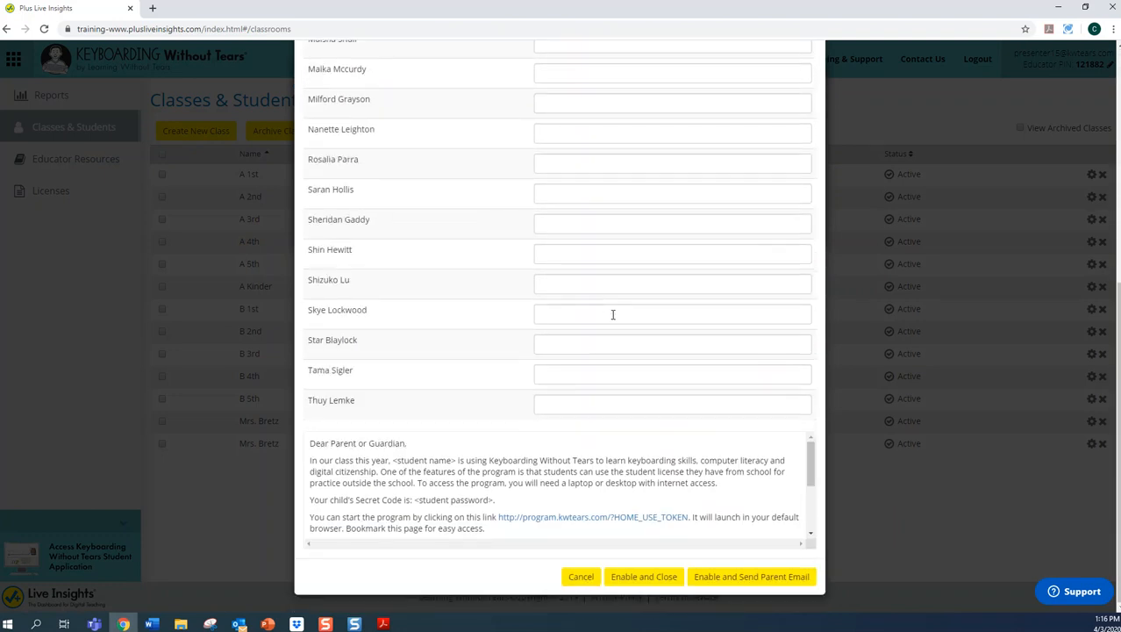
pyautogui.moveTo(751, 576)
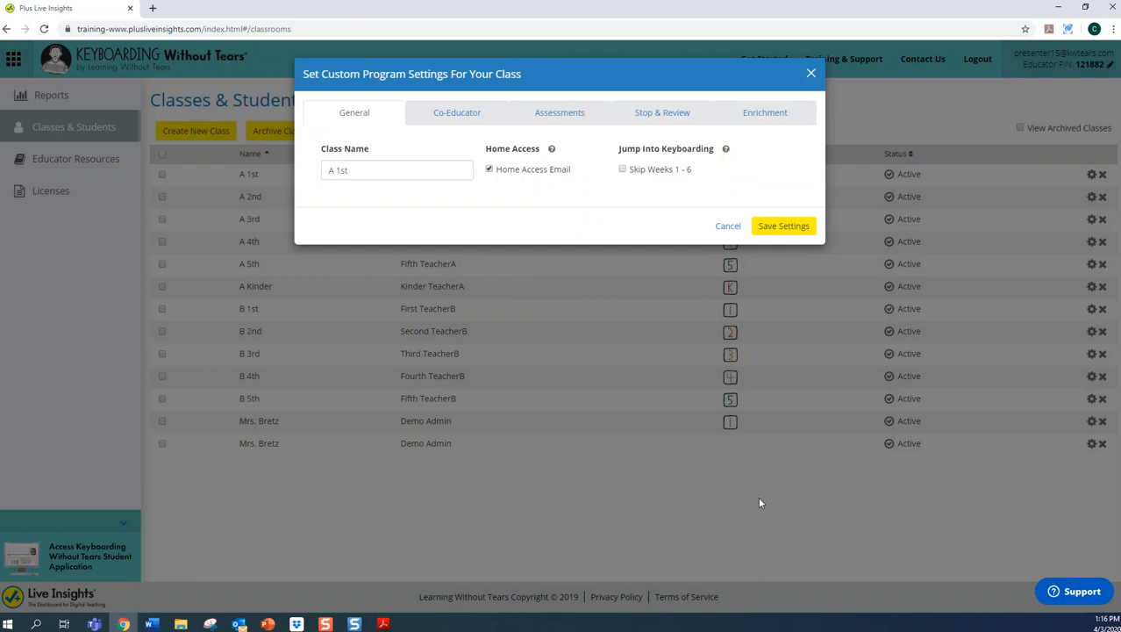
pyautogui.moveTo(744, 486)
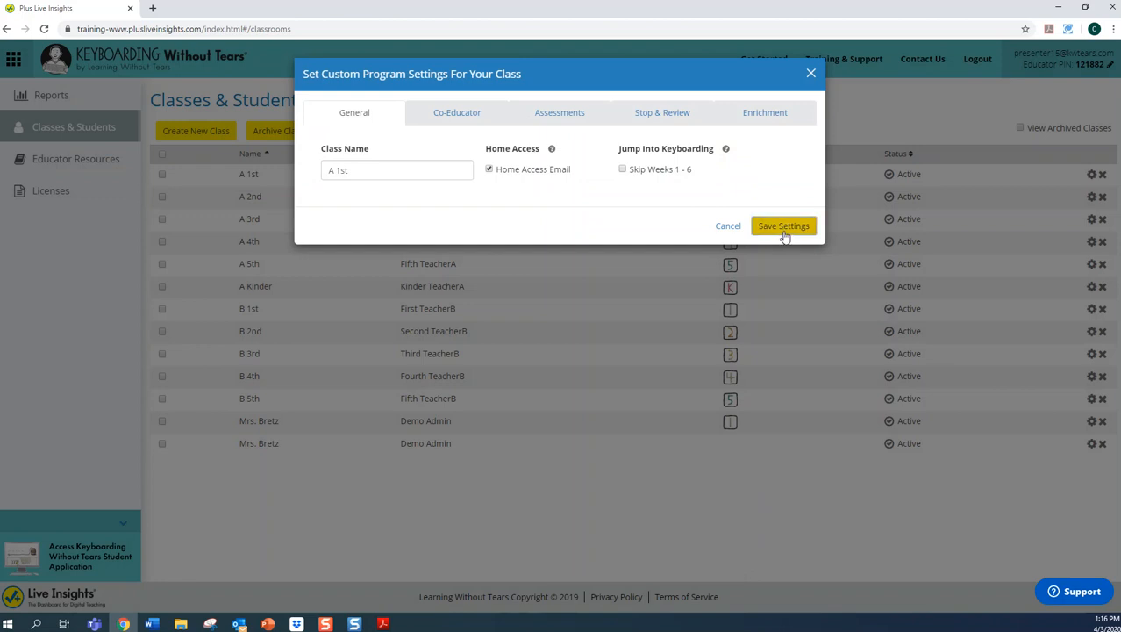
# Step: Save the A 1st settings with Home Access Email turned on
pyautogui.click(782, 225)
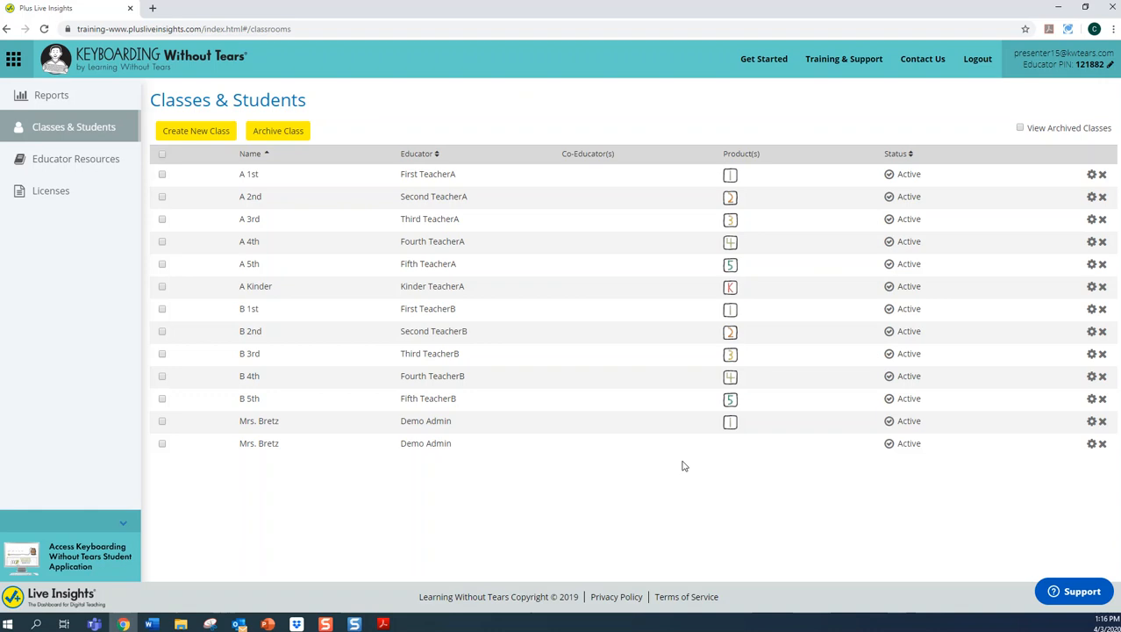
pyautogui.moveTo(684, 465)
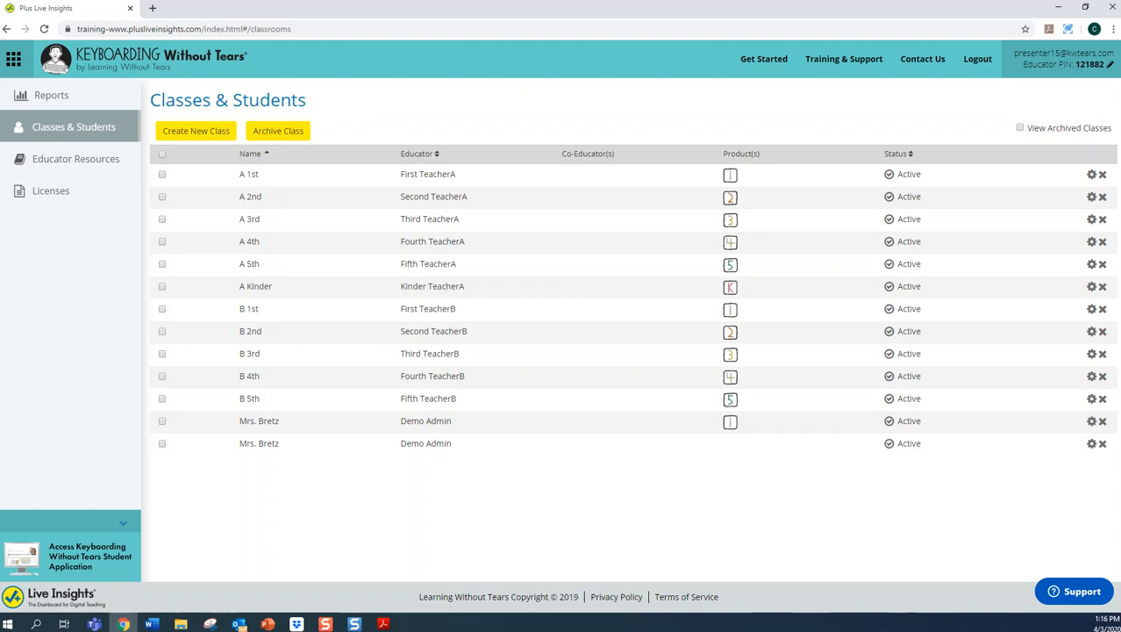